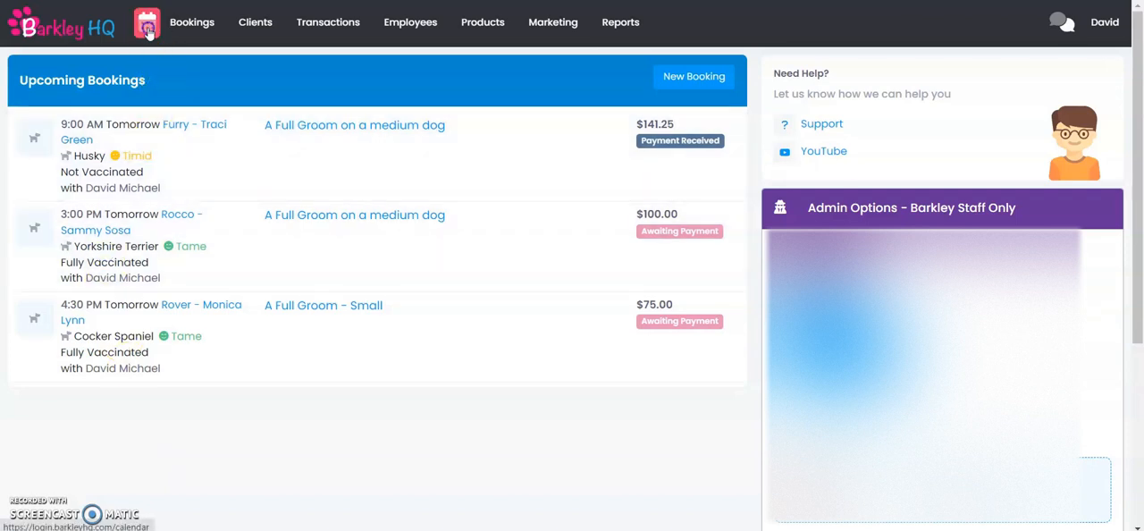
- Open the booking calendar and keep today's date, Wednesday, Nov 23, 2022
click(147, 23)
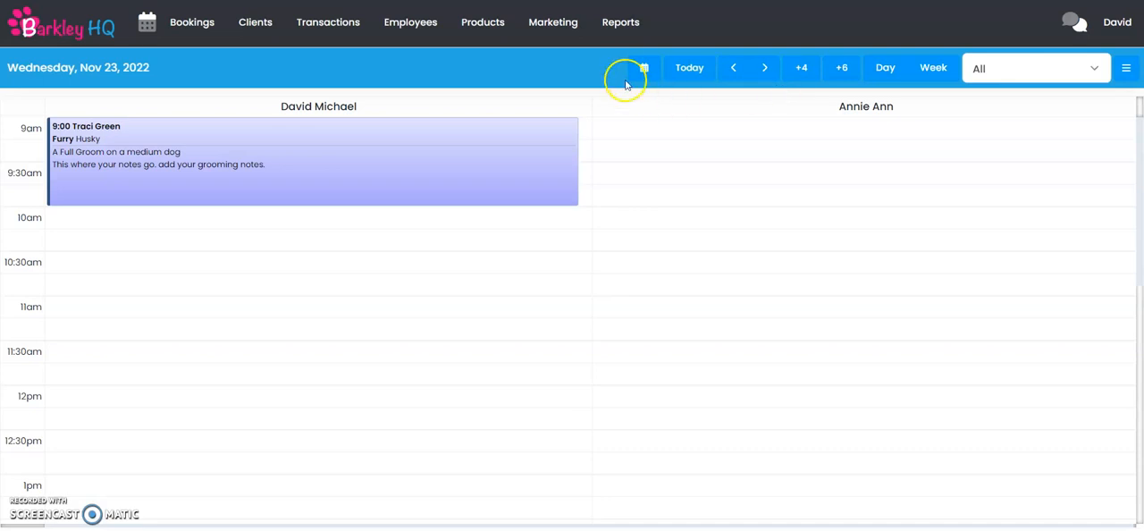
click(643, 67)
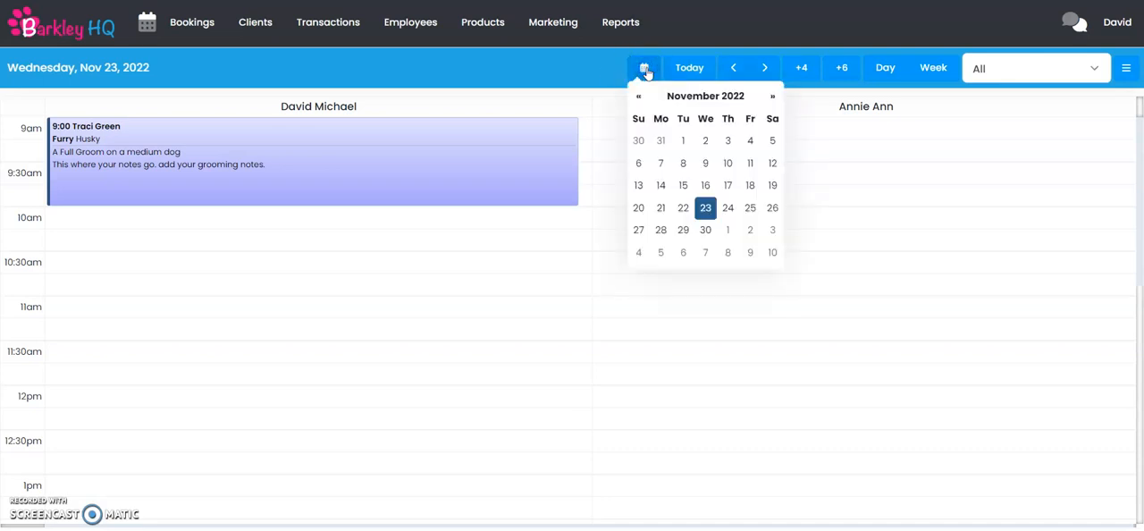
click(644, 68)
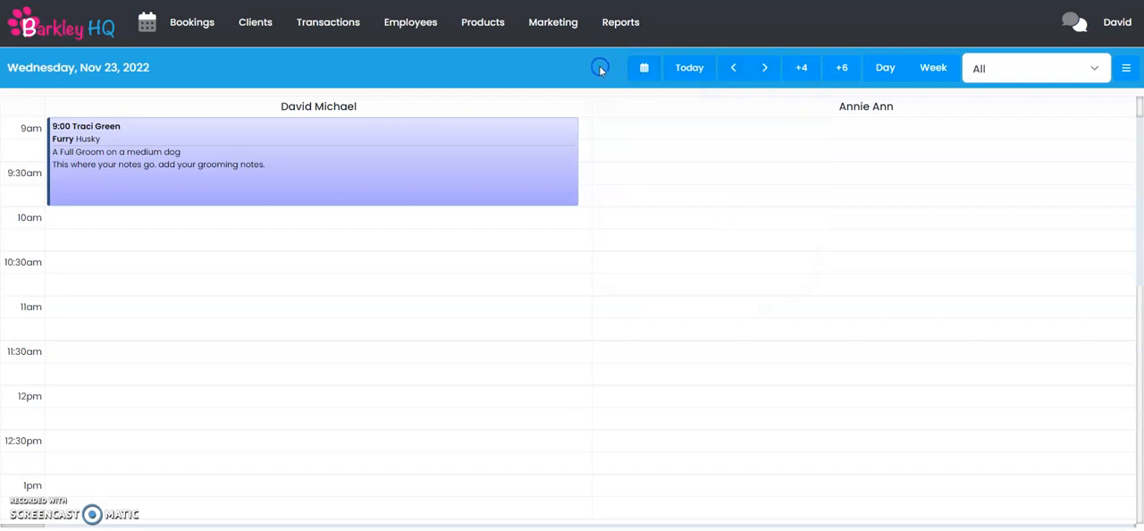
mouse_move(59, 238)
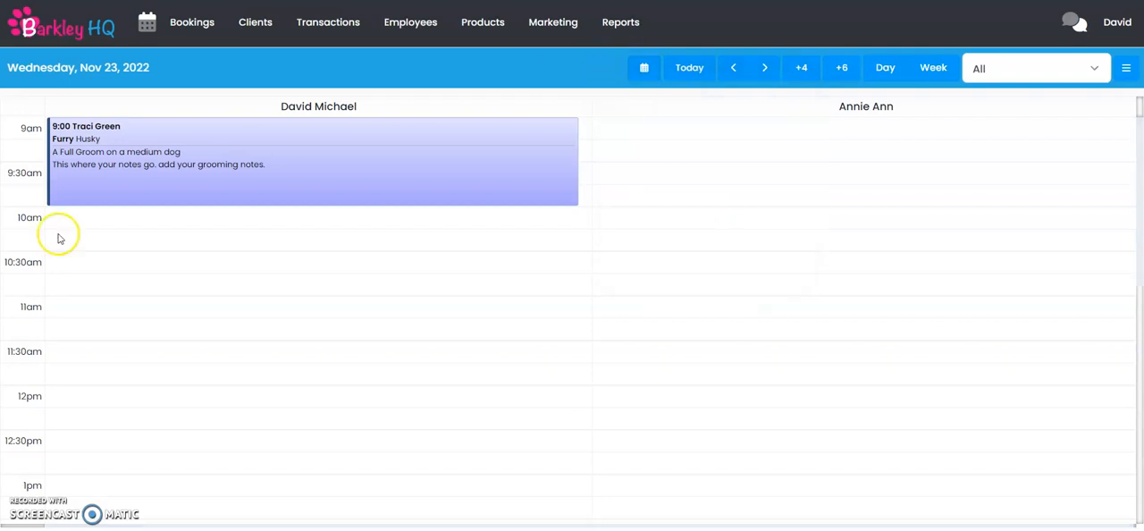
mouse_move(56, 258)
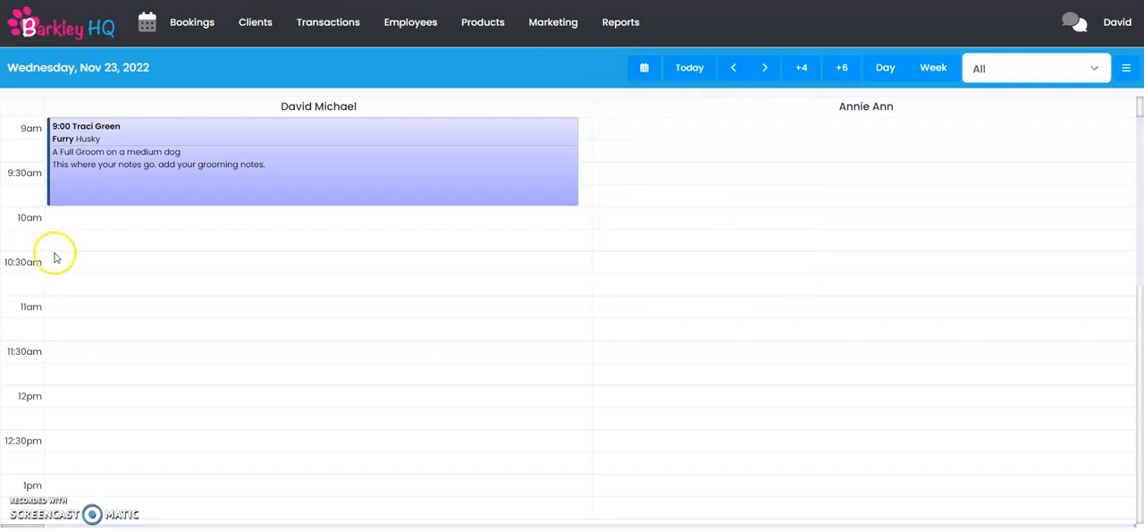
click(76, 262)
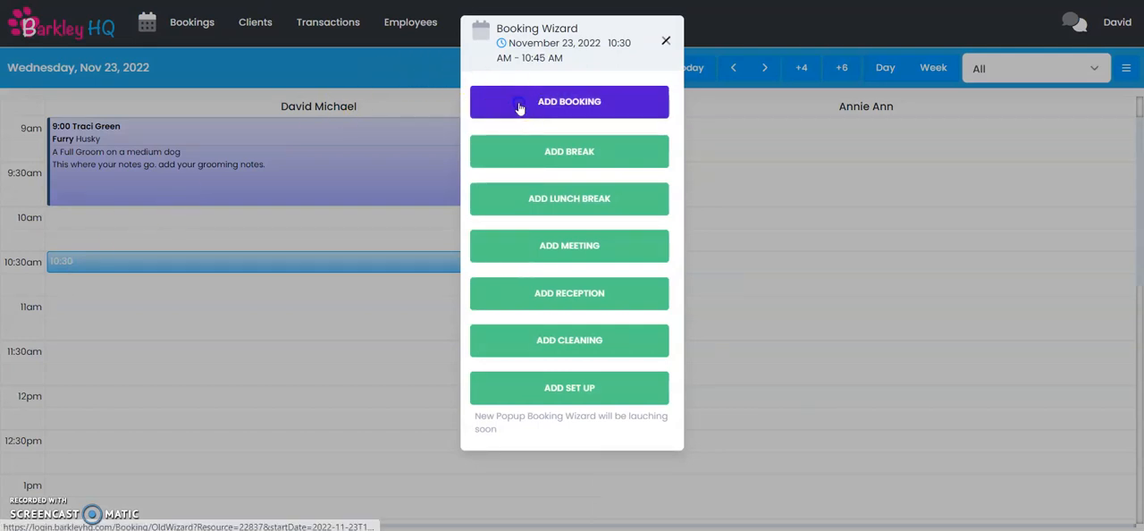
click(569, 101)
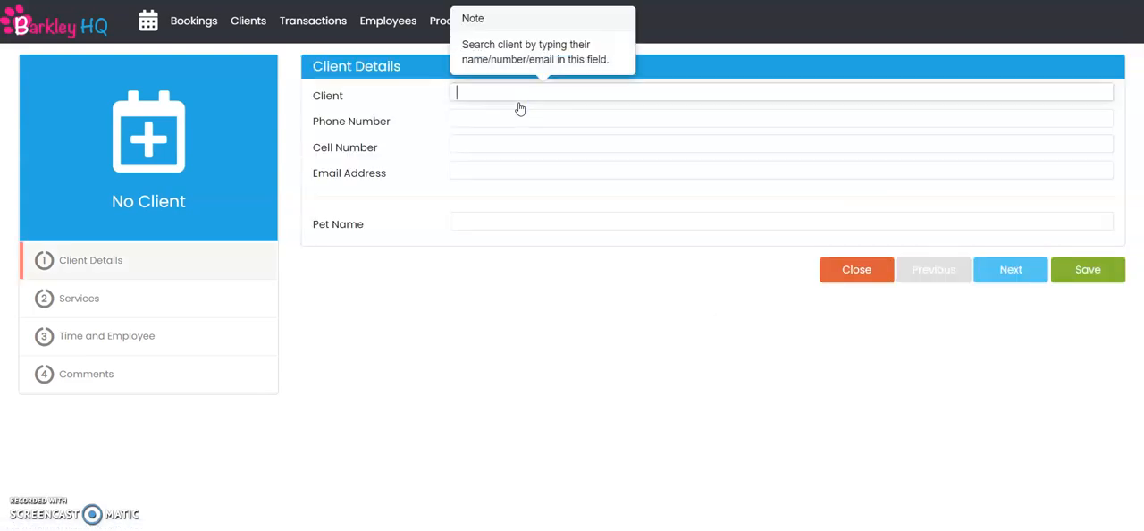
text(Tro)
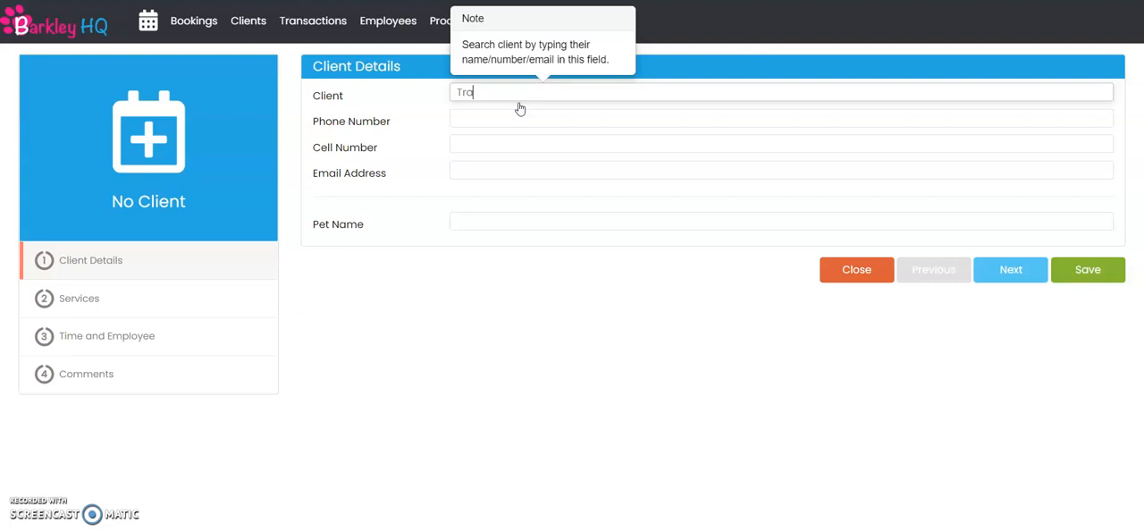
text(Traci Green)
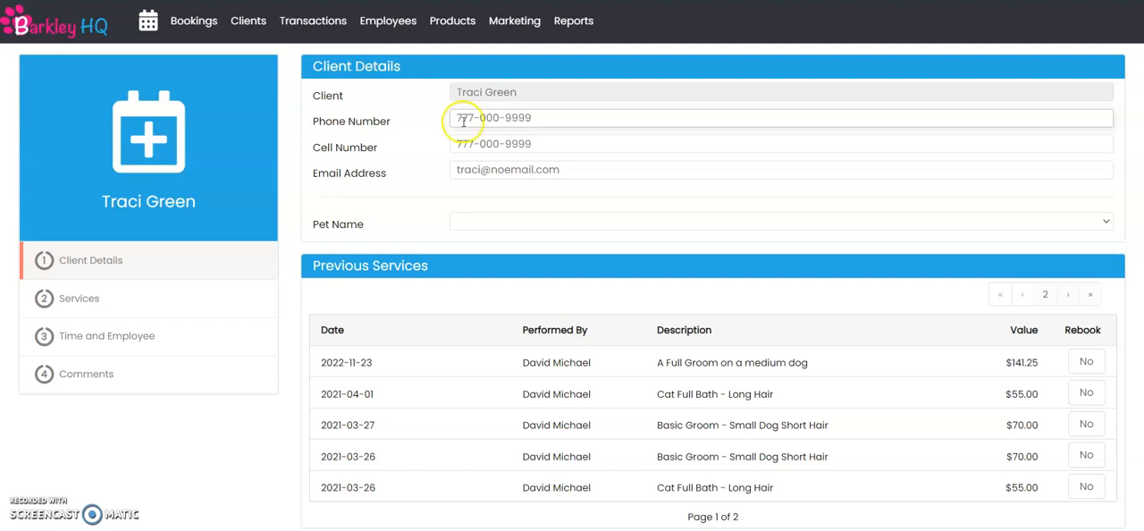
scroll(down, 3)
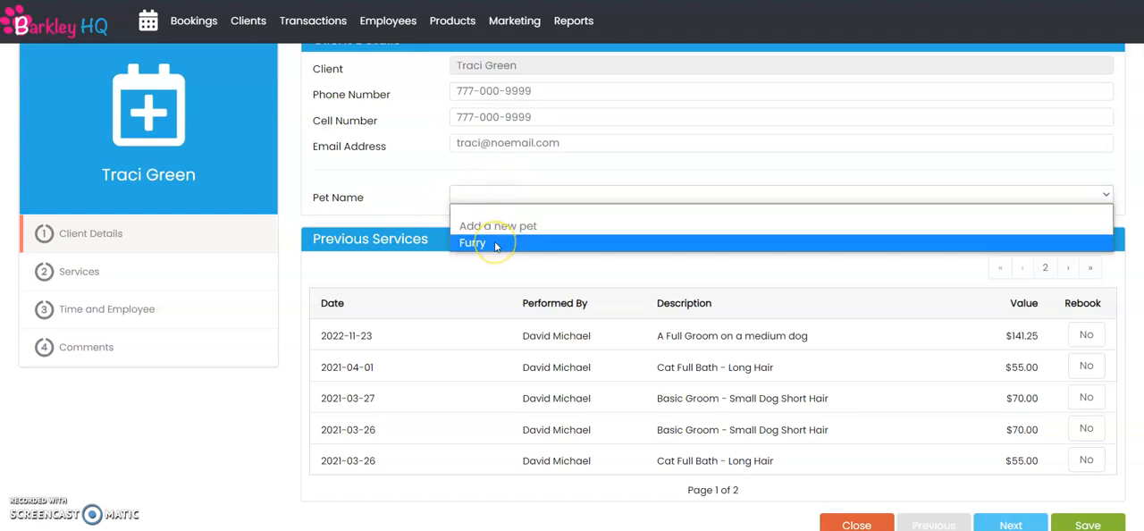
click(471, 242)
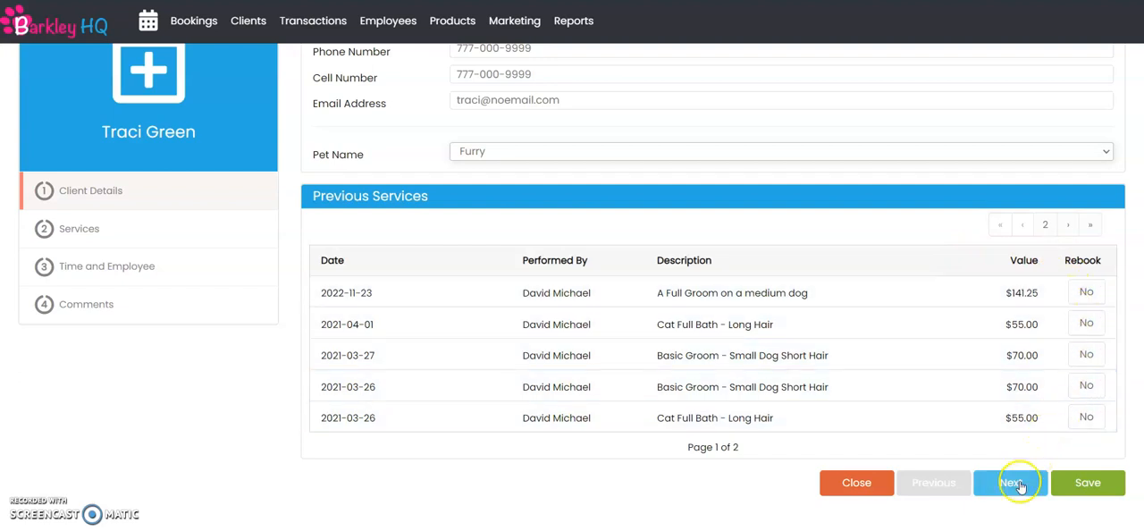
click(1011, 483)
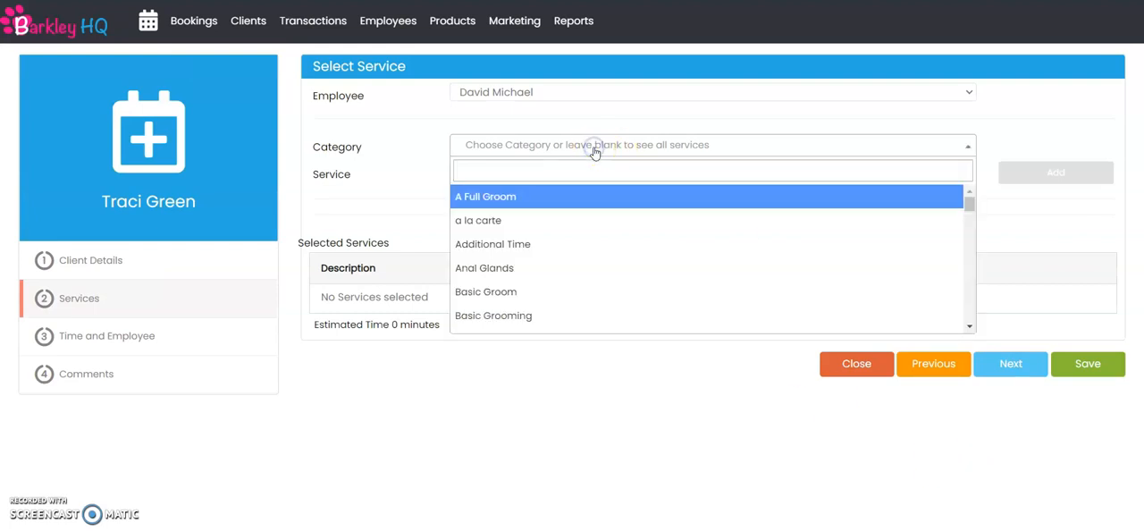
click(485, 196)
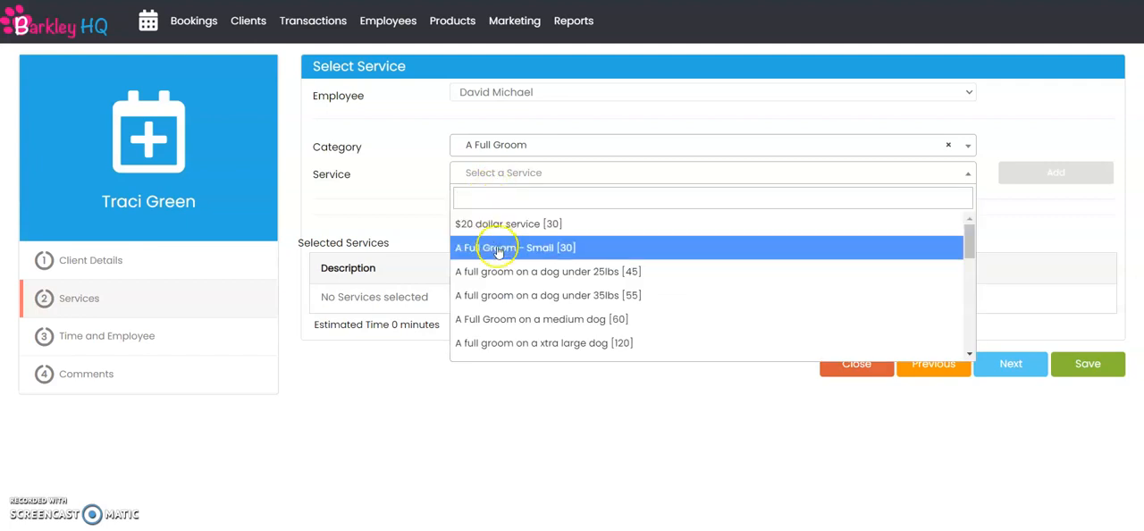
click(542, 319)
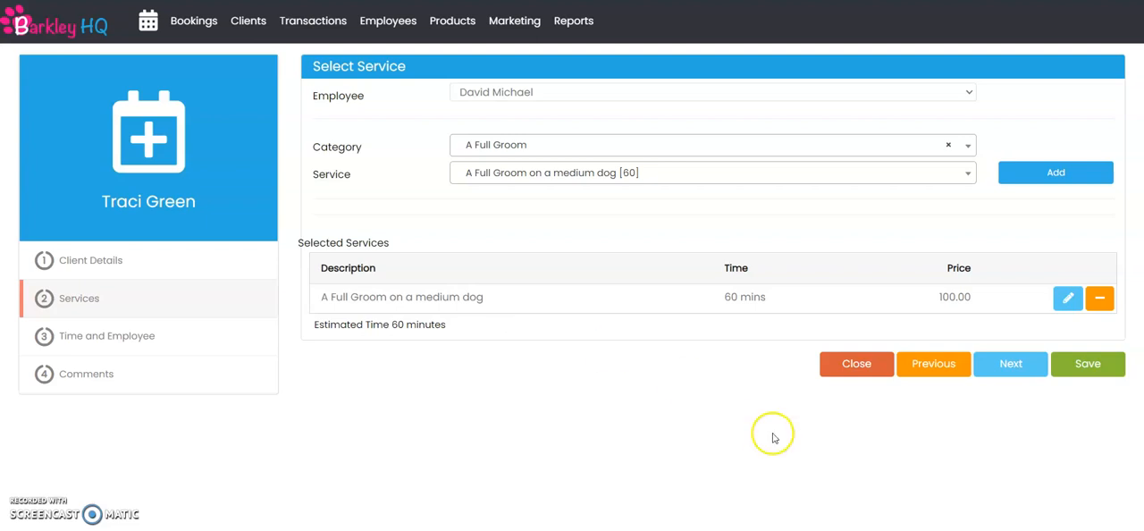
click(1010, 363)
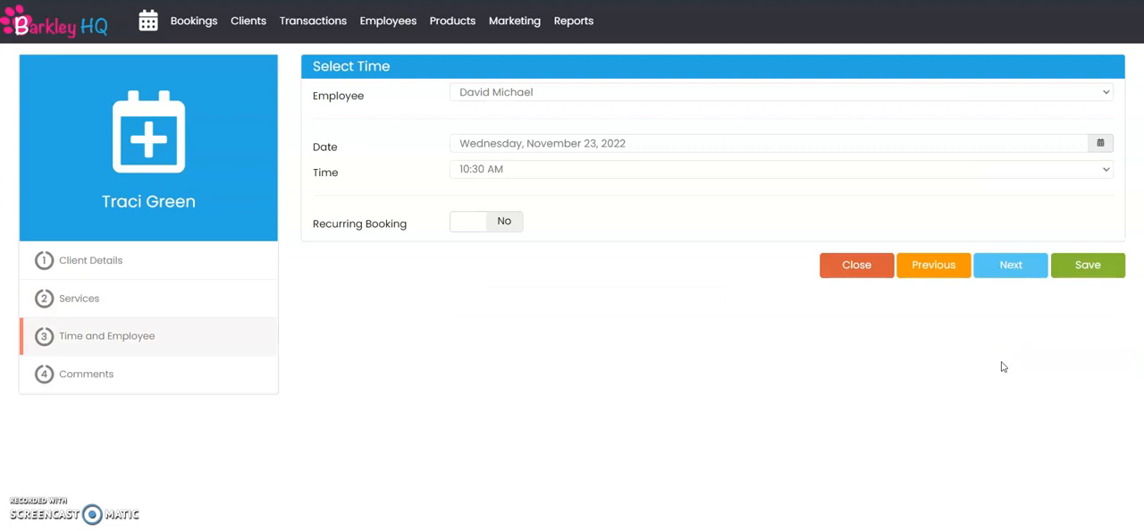
click(1010, 264)
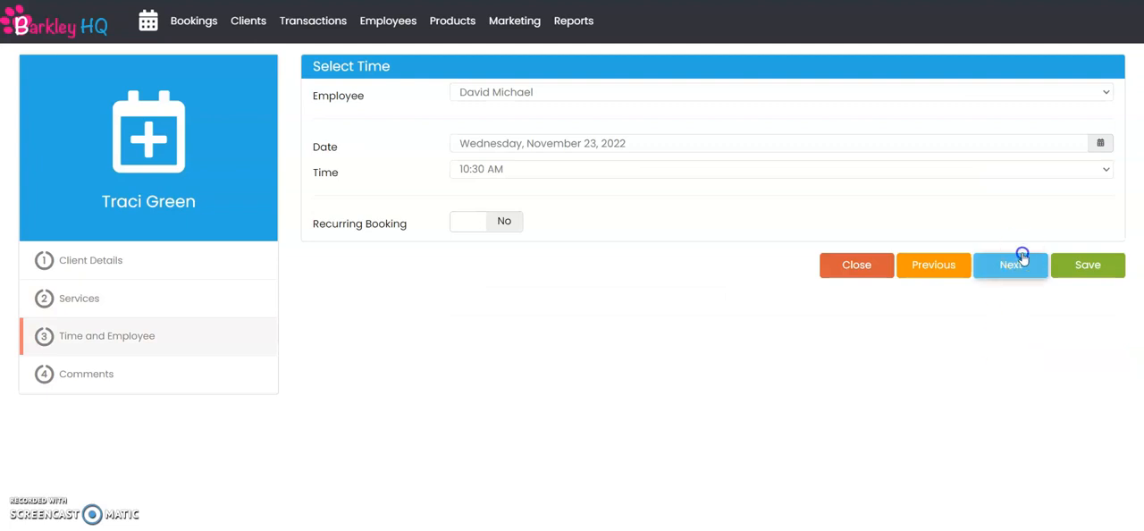
- Add the note 'This is where your grooming notes go.' and save the booking
click(1011, 264)
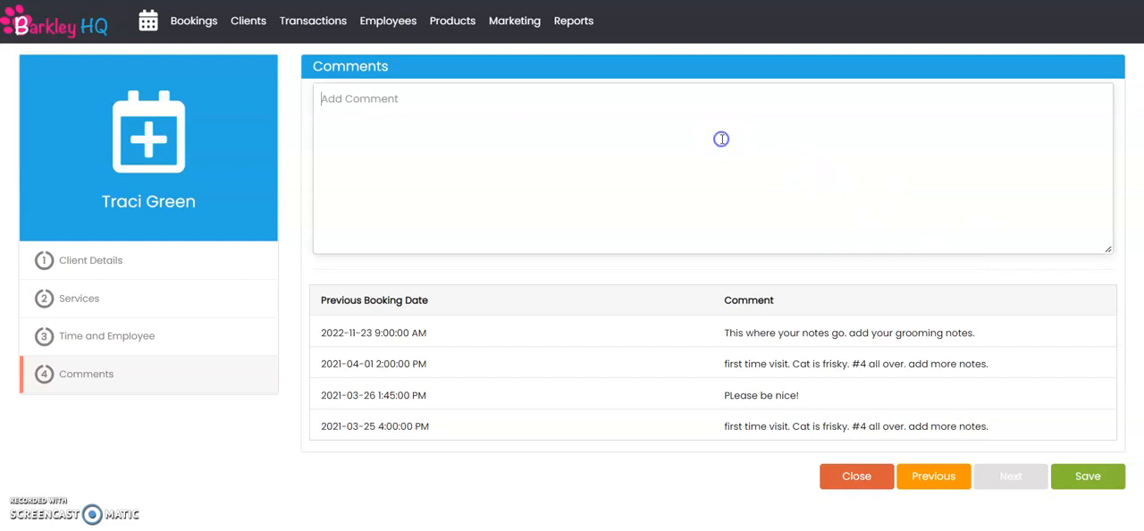
text(This is where)
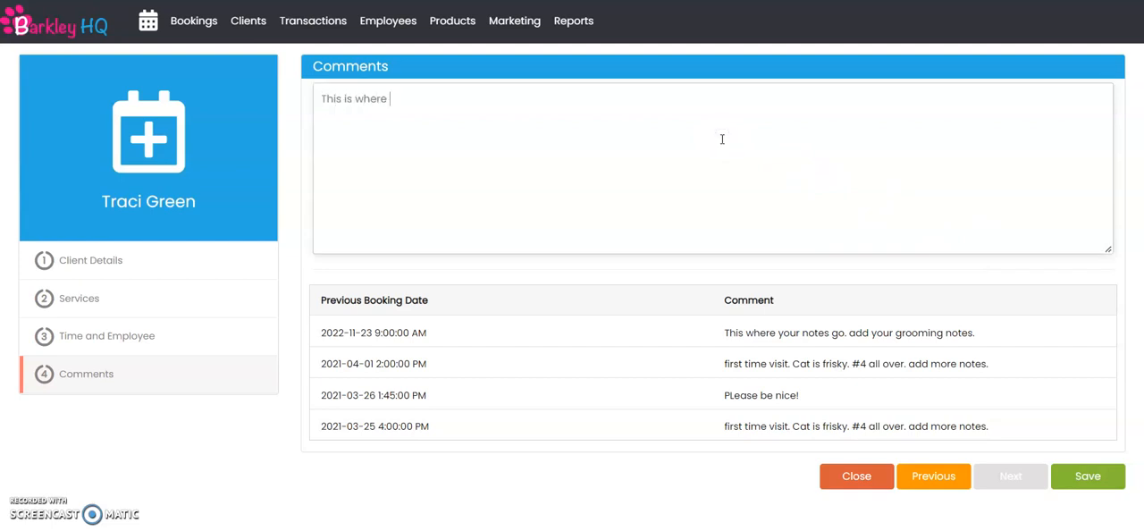
text(your grooming notes)
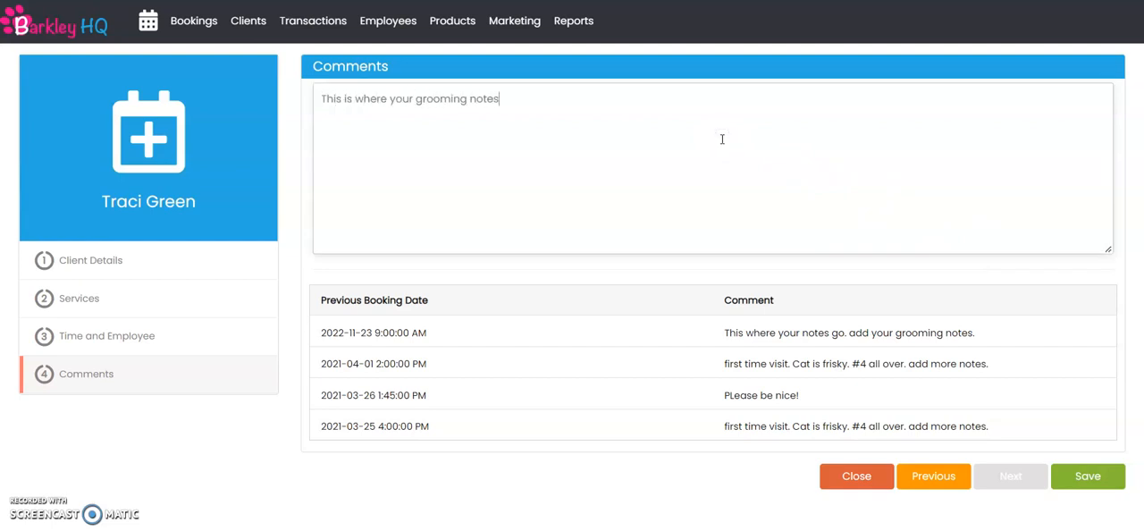
text(go.)
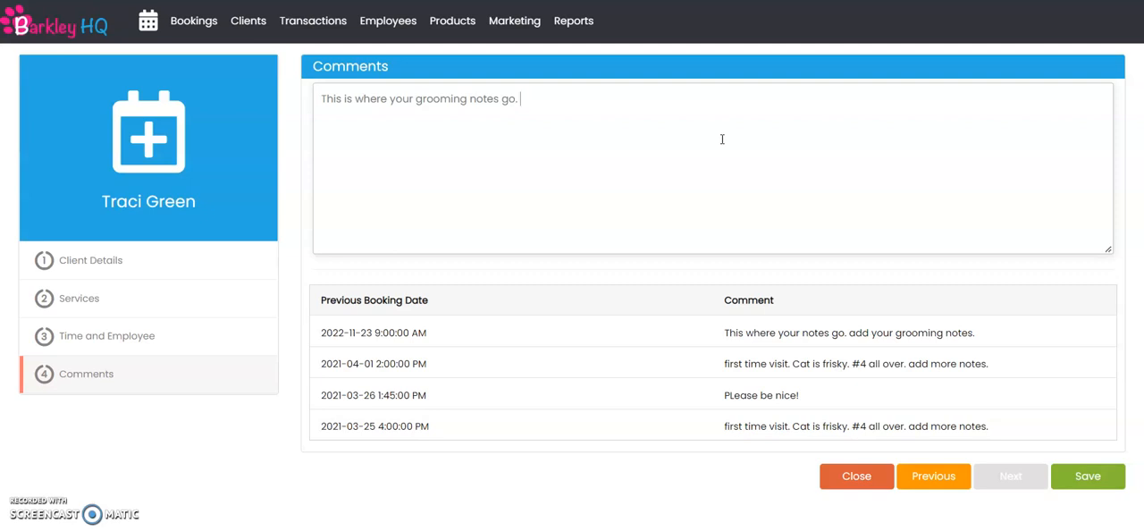
mouse_move(802, 265)
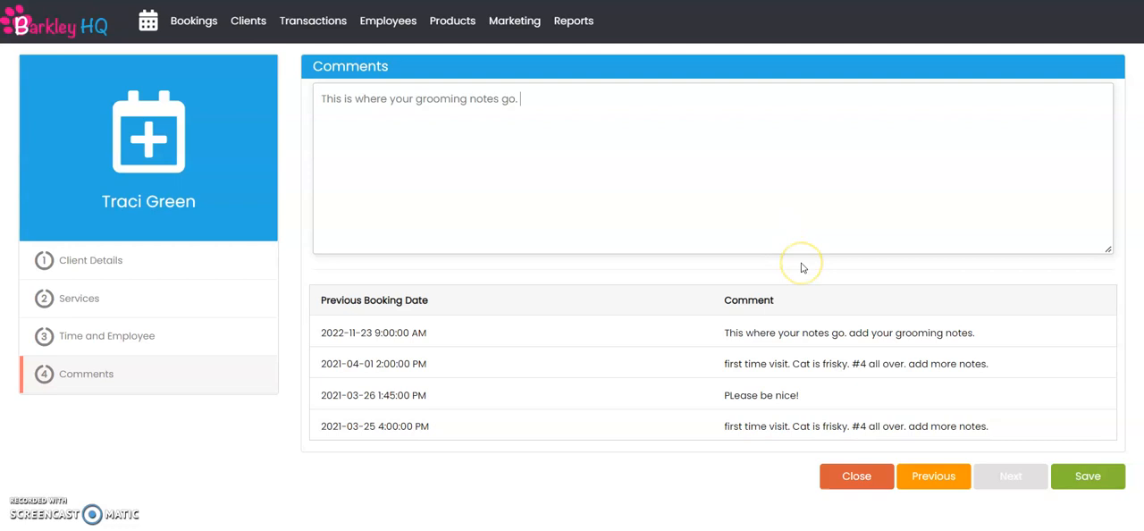
mouse_move(814, 369)
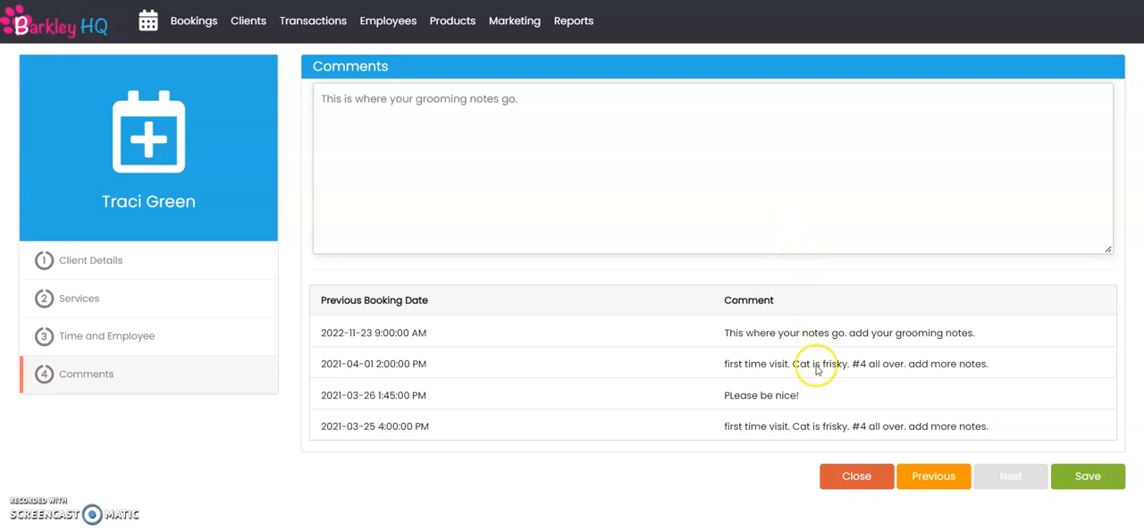
click(1088, 476)
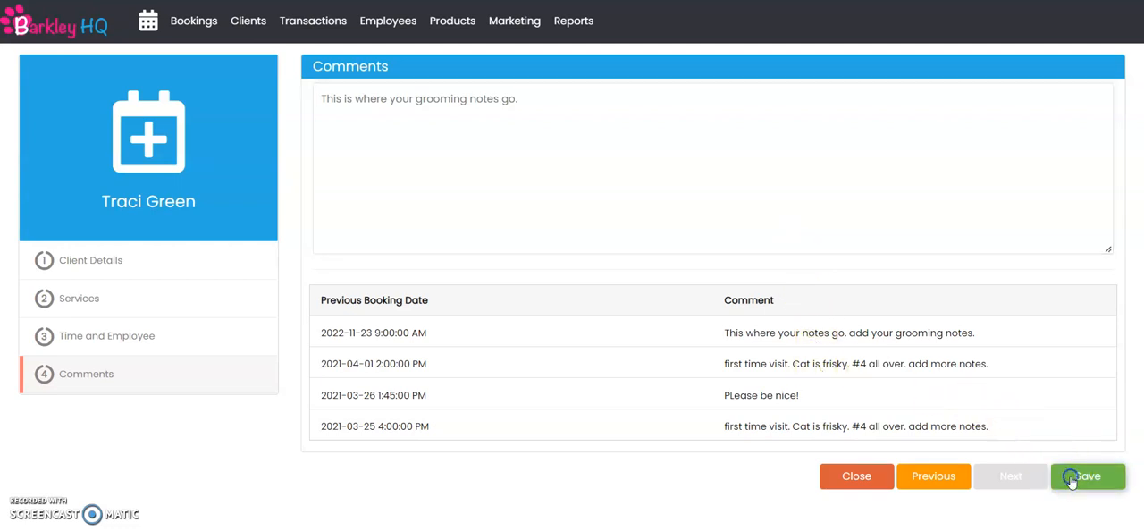
click(1088, 475)
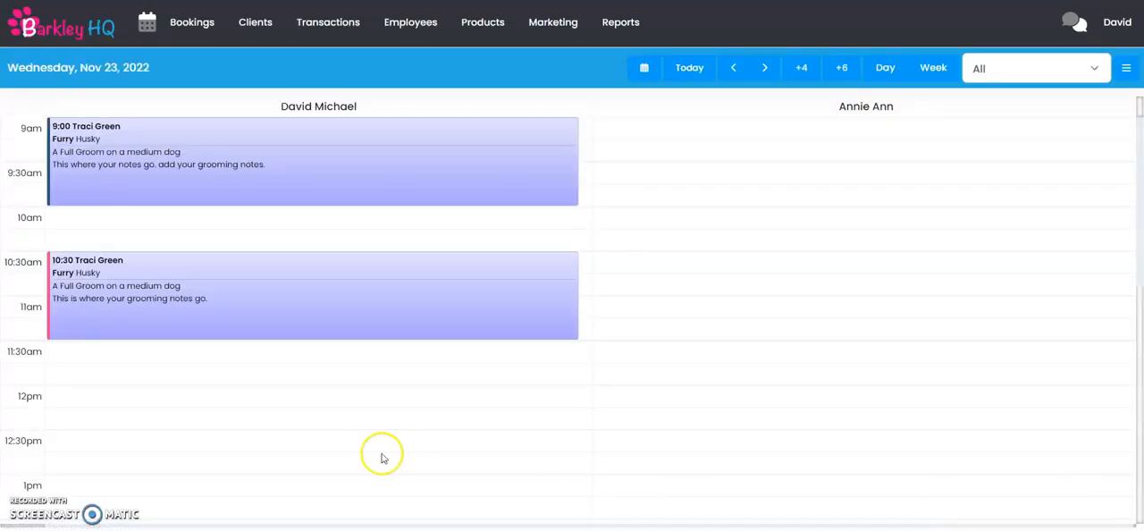
mouse_move(154, 339)
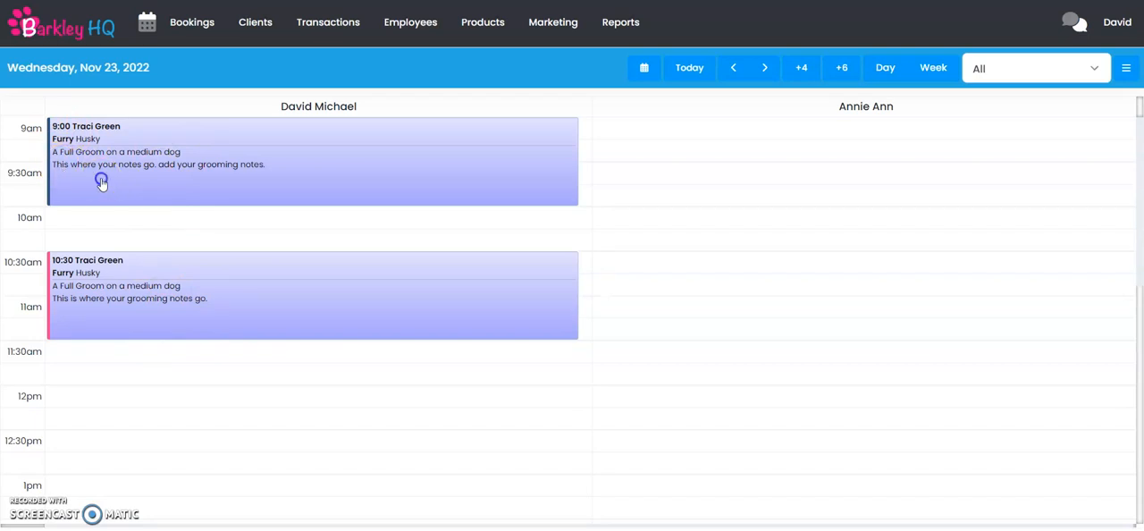
- Append 'add more notes.' to the 10:30 booking's comments and view its $100 due
click(102, 179)
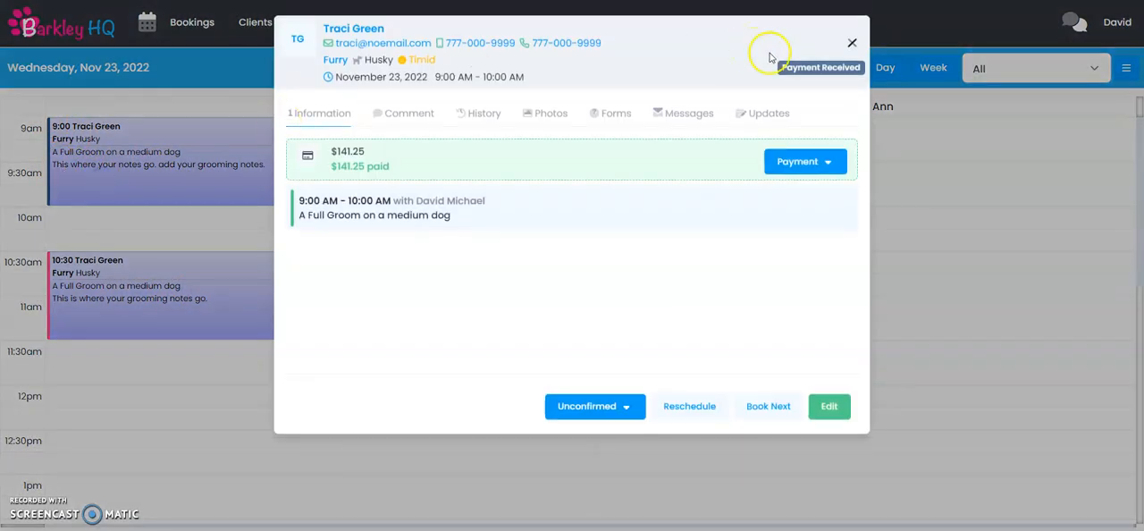
click(852, 42)
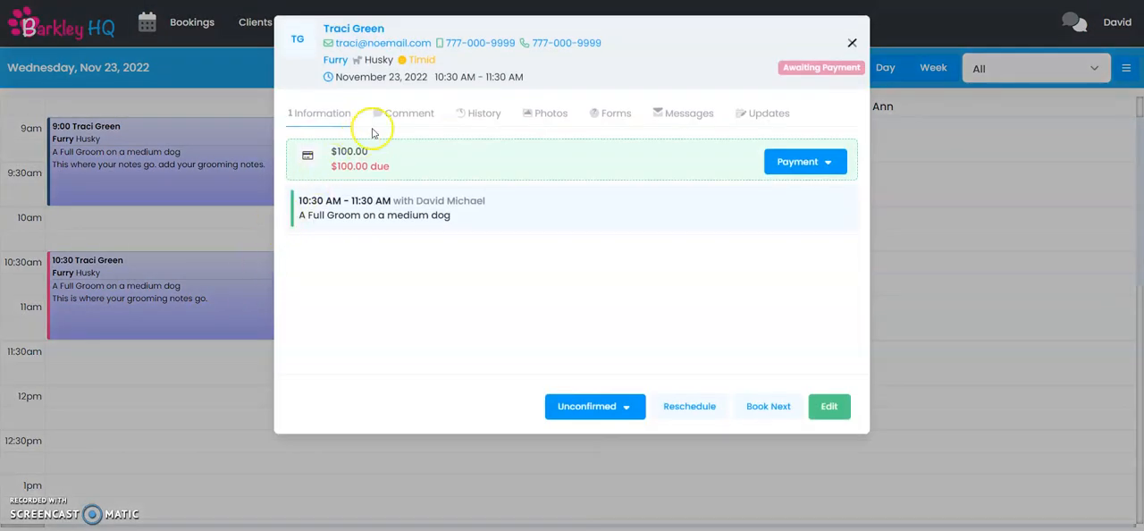
click(409, 113)
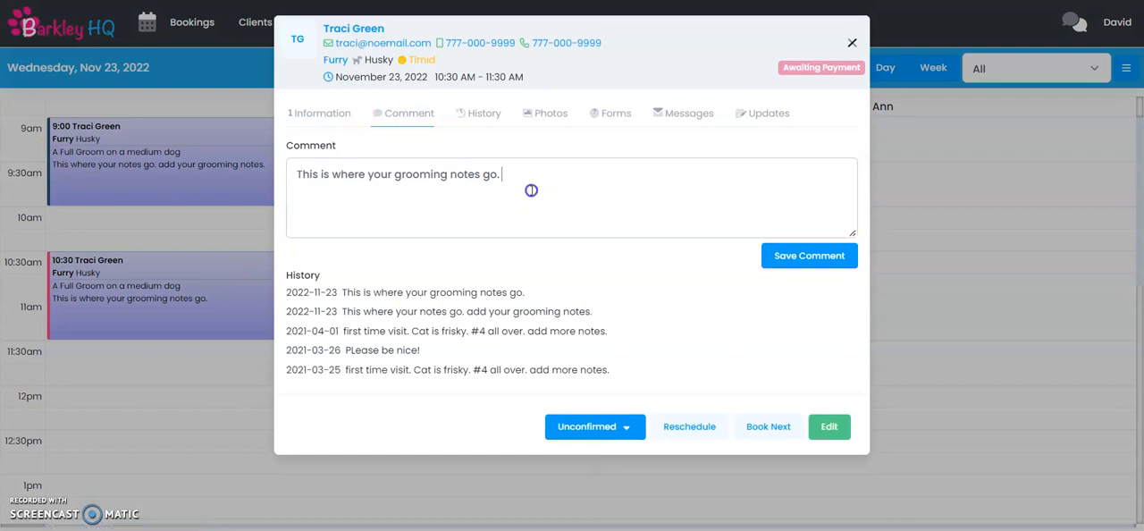
text(add more notes.)
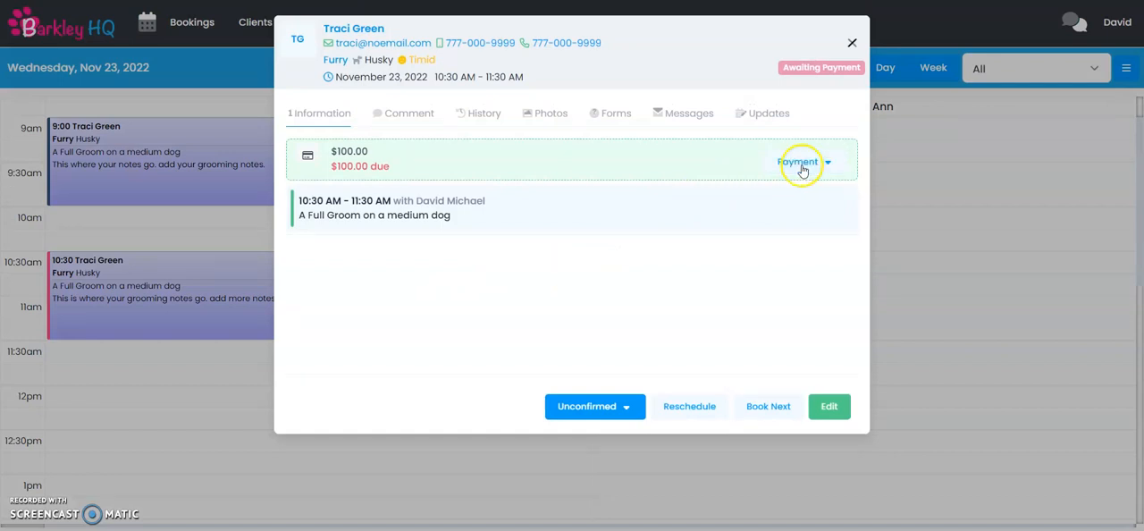
click(802, 162)
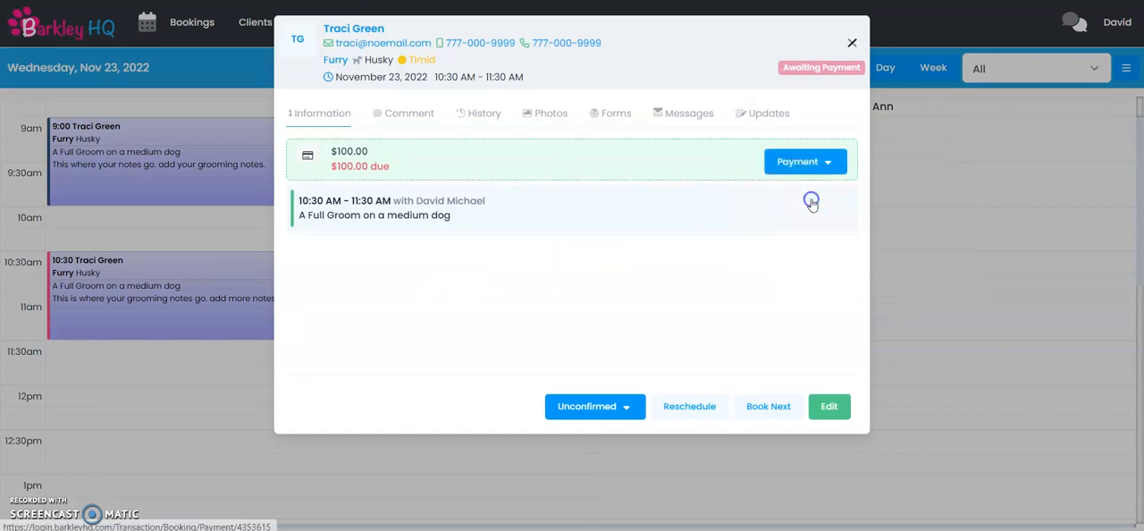
- Add a $15.00 Nails Clipping to the payment, totalling $129.95, and check out
click(799, 161)
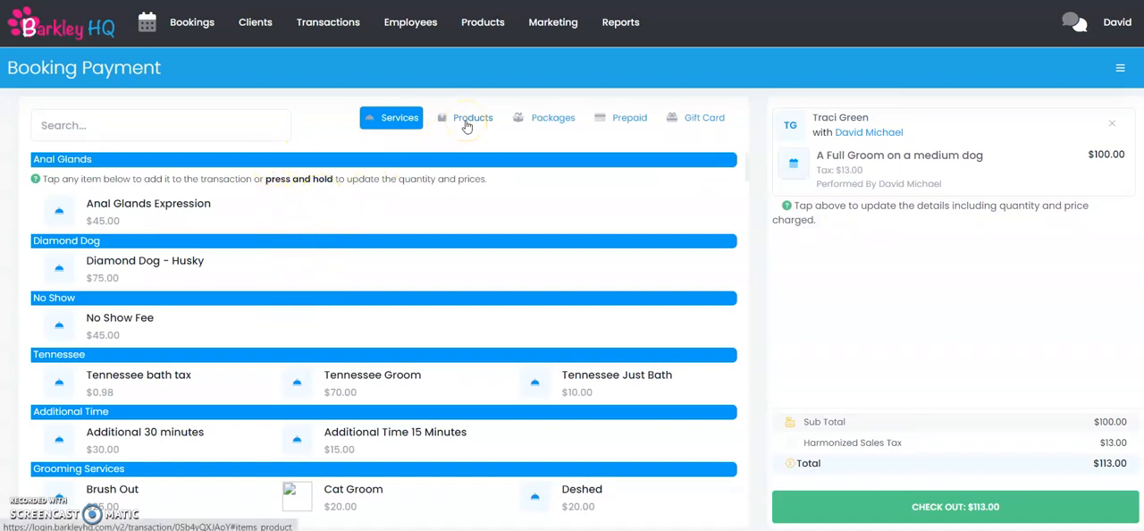
click(472, 117)
text(n)
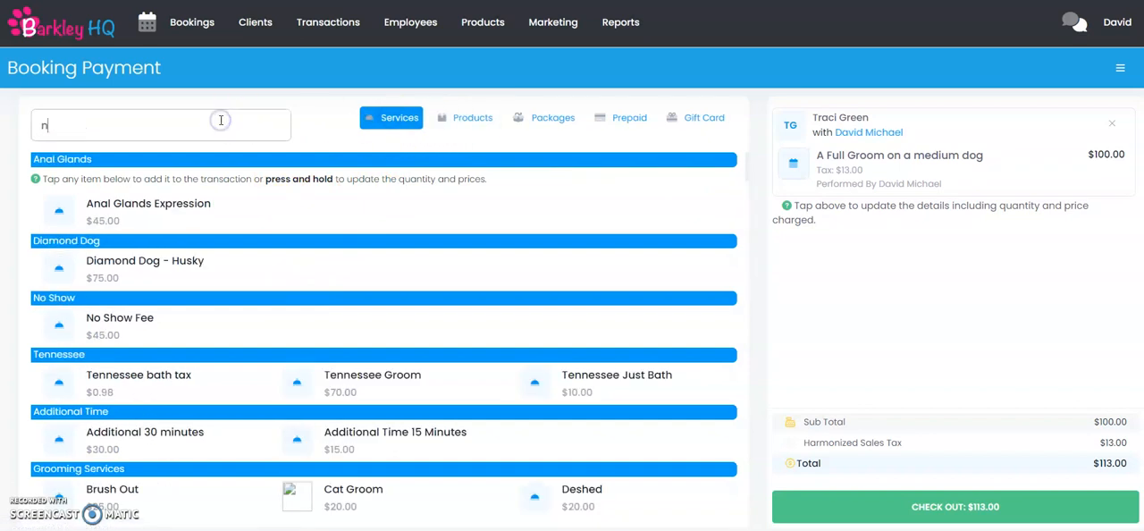
click(161, 125)
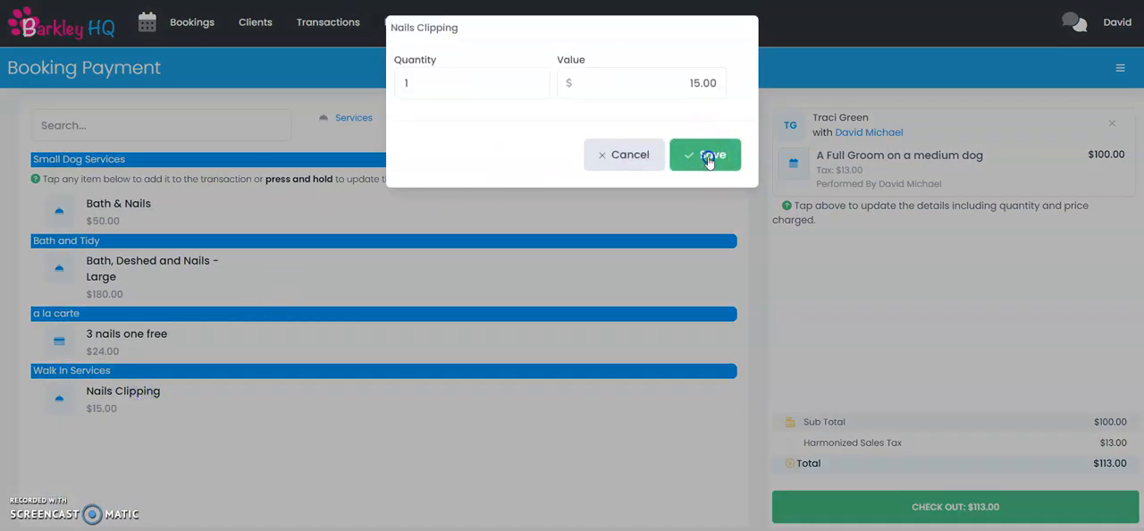
click(705, 154)
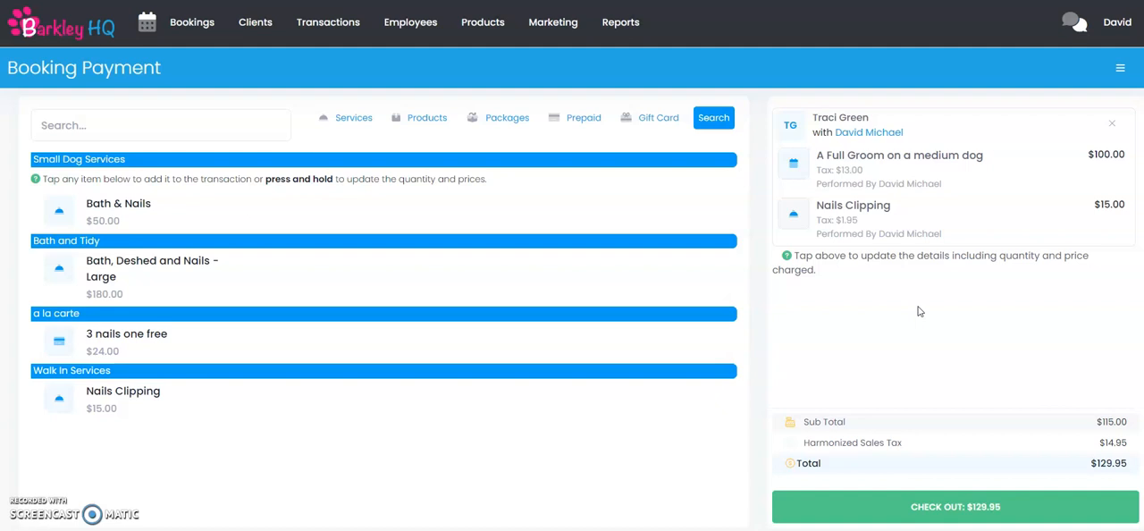
click(954, 506)
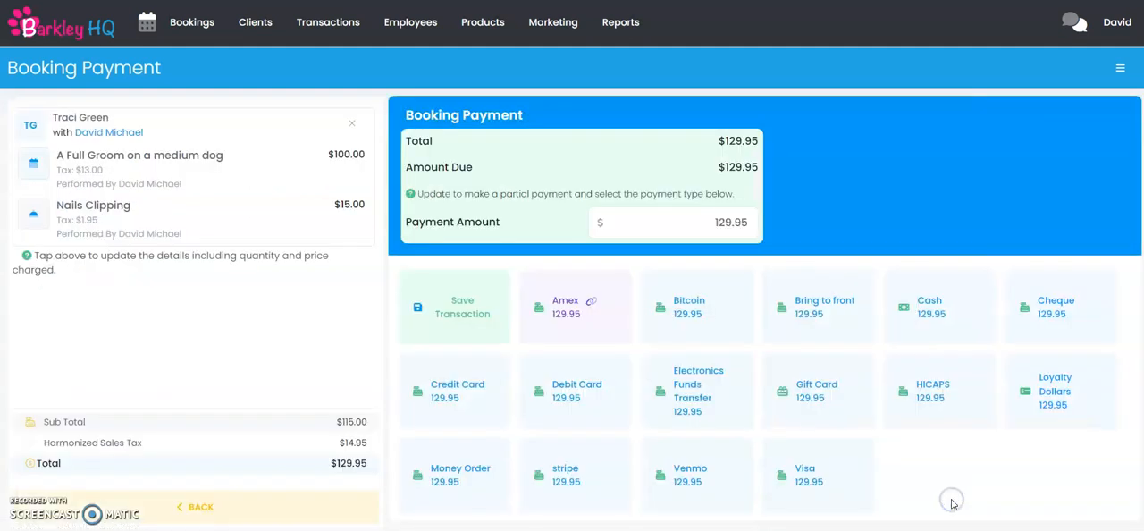
mouse_move(951, 501)
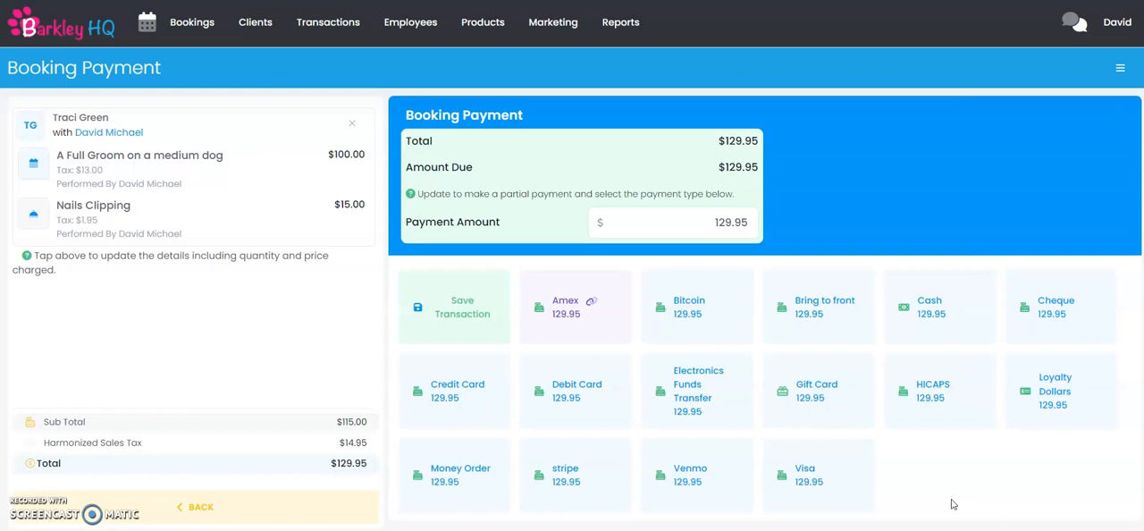
- Pay the full $129.95 with Amex and complete the transaction
click(575, 306)
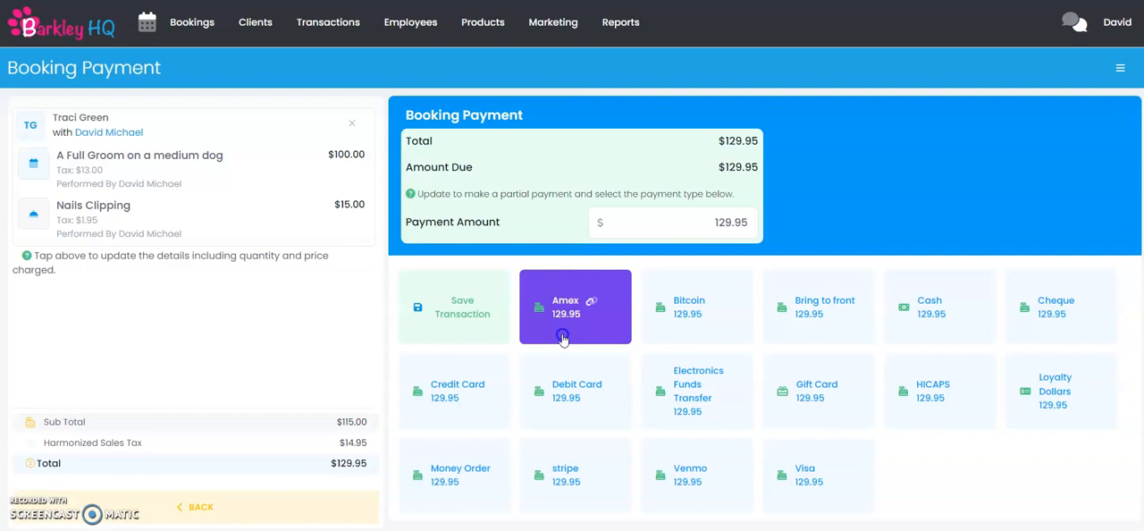
click(574, 307)
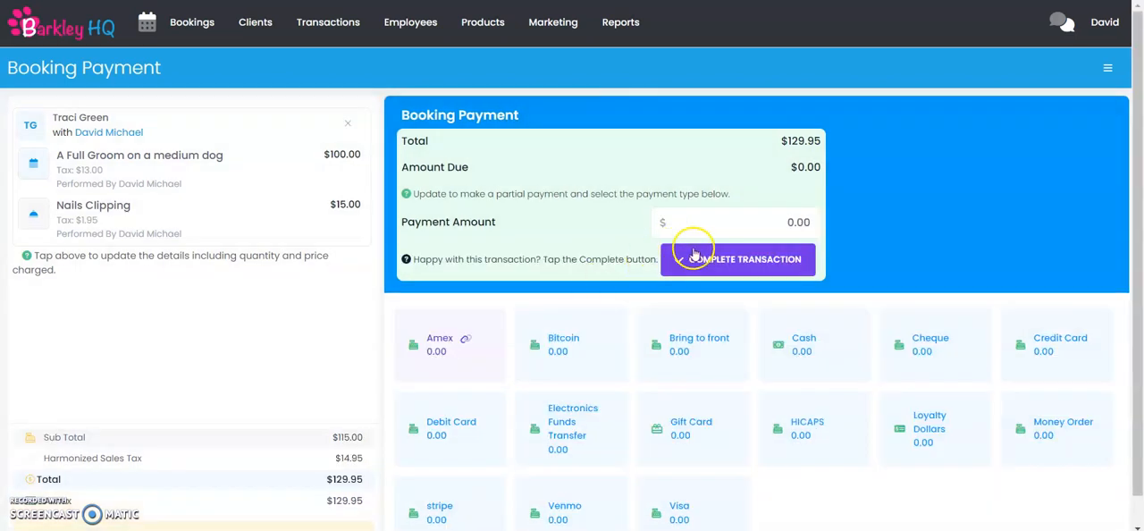
click(738, 259)
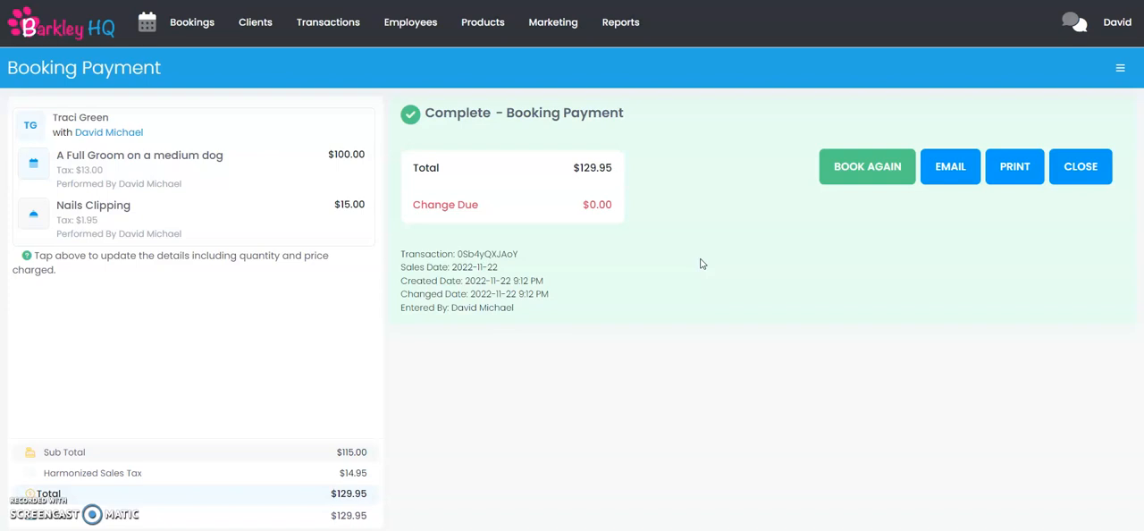
click(867, 167)
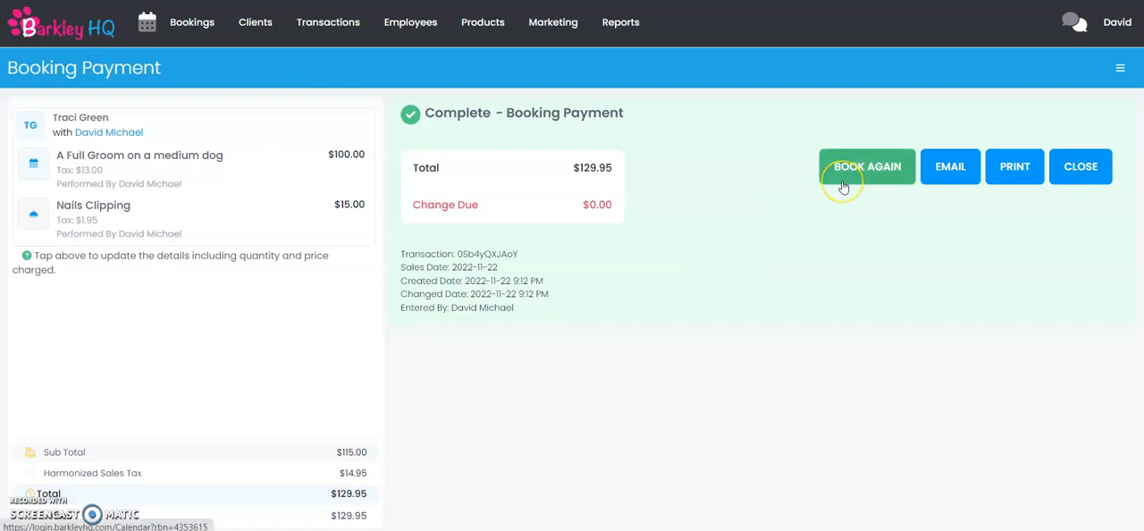
mouse_move(1081, 166)
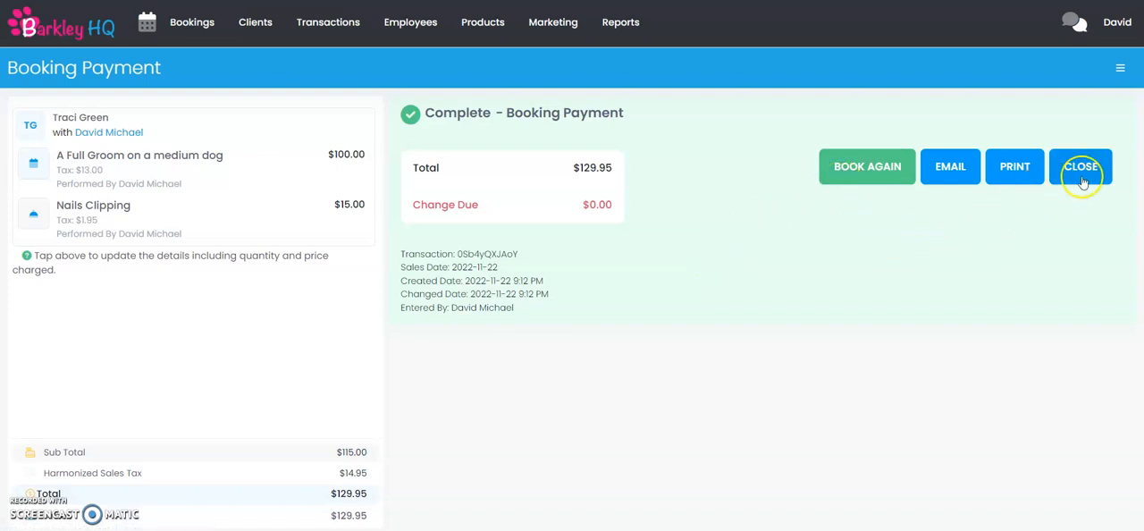
- Close the completed payment to see the 10:30 booking marked Payment Received
click(1081, 166)
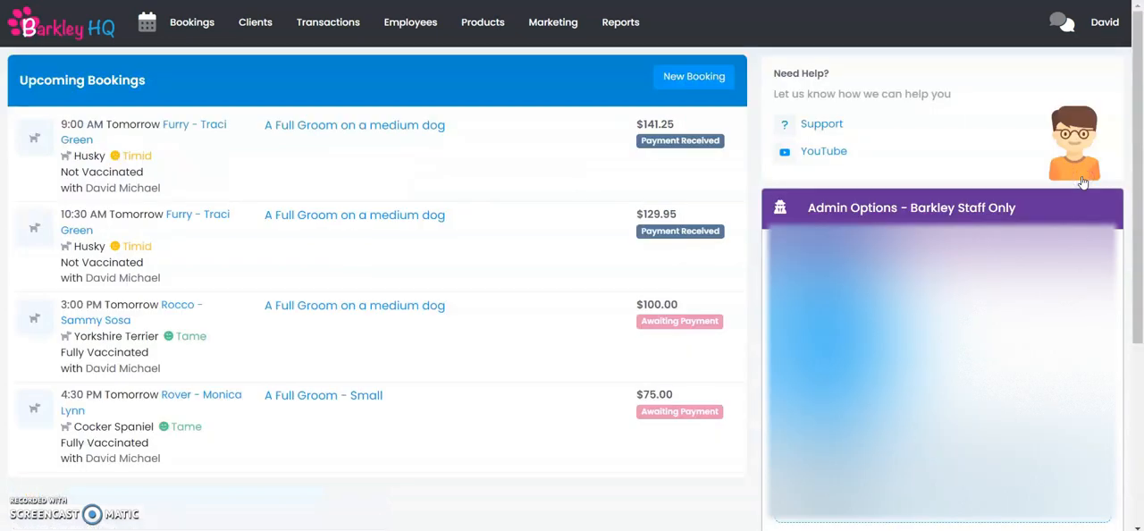
mouse_move(587, 183)
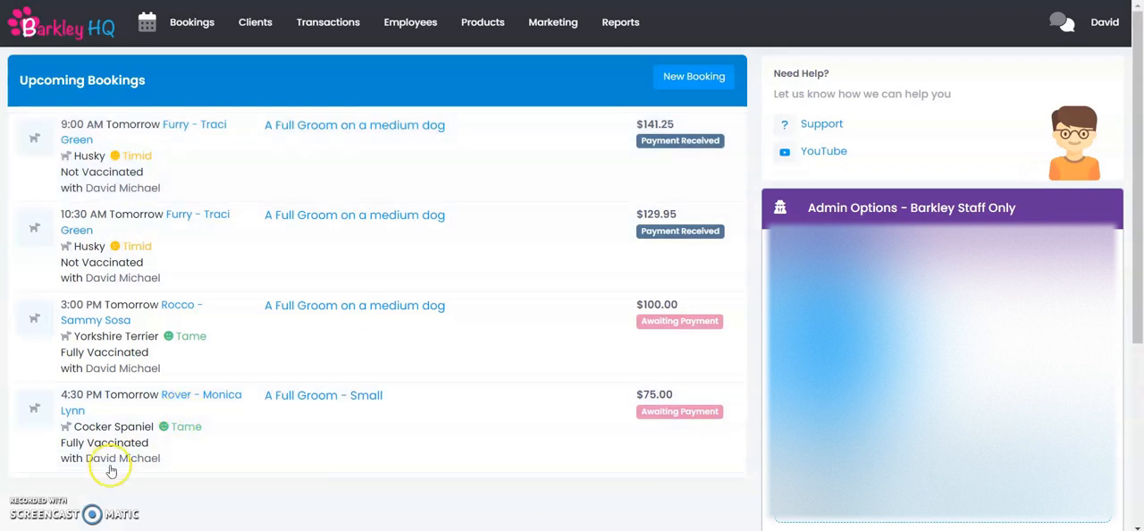
mouse_move(111, 466)
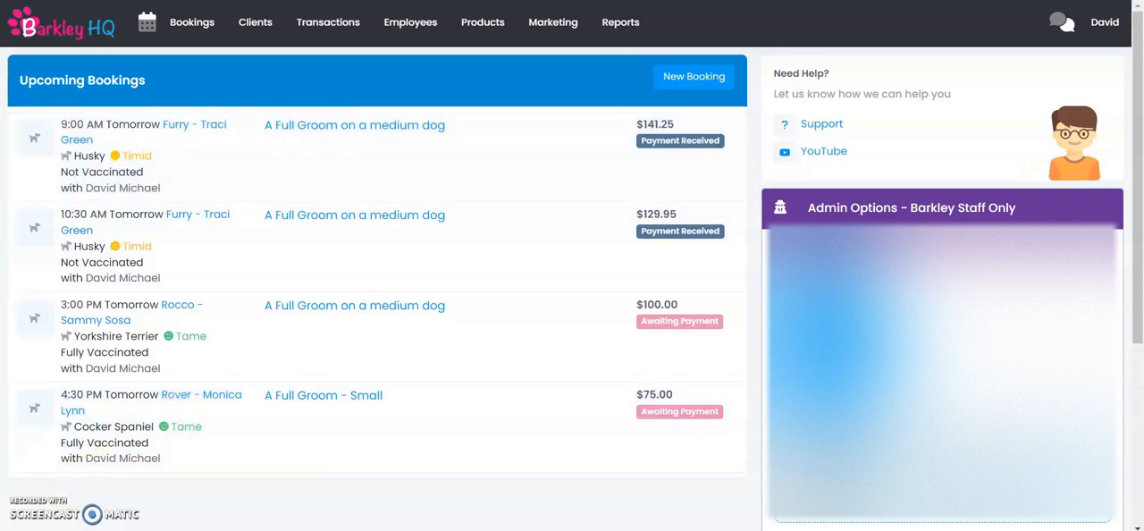